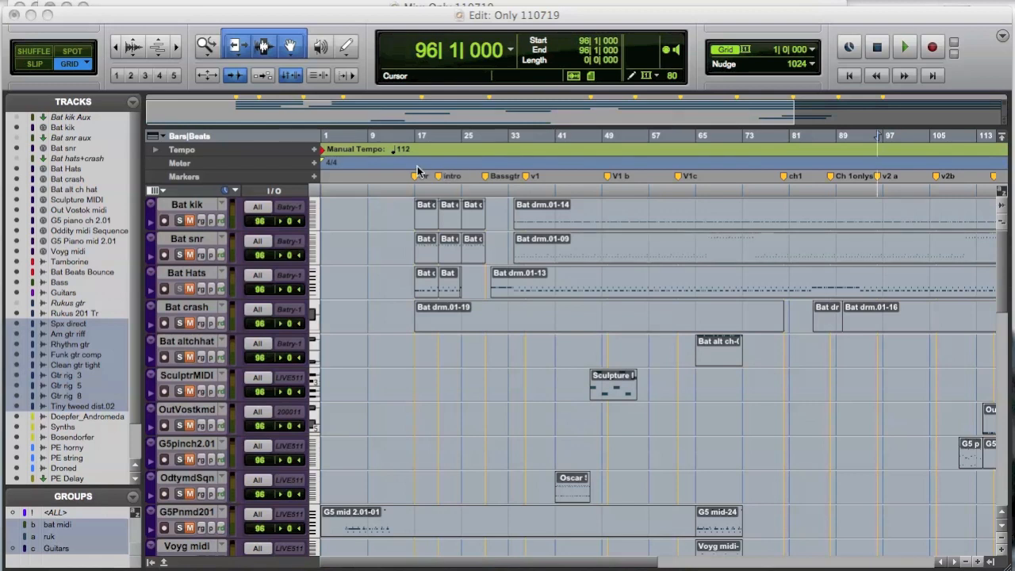
pyautogui.moveTo(498, 176)
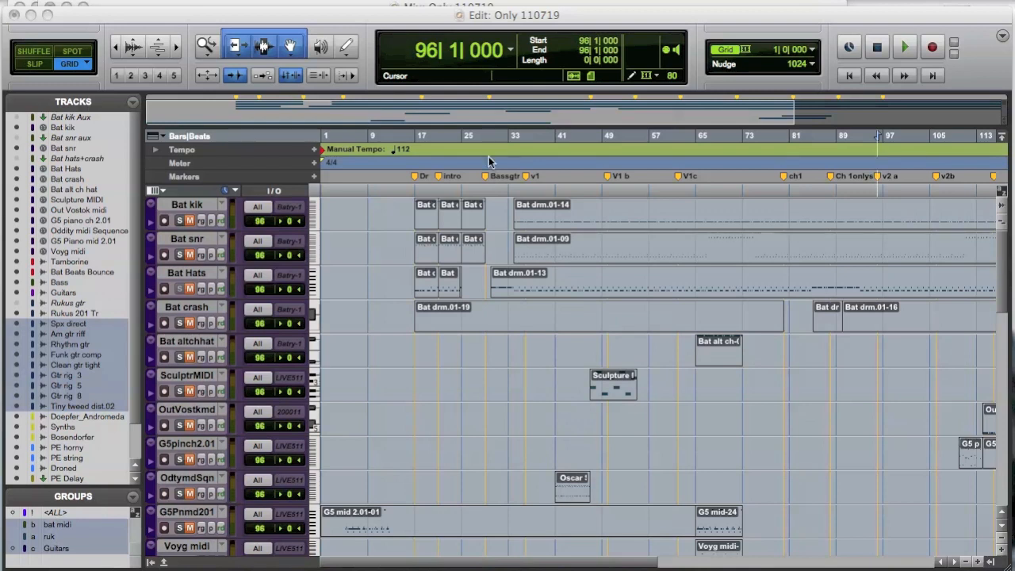
# Step: Show the Window menu's list of session windows, including Memory Locations
pyautogui.click(288, 9)
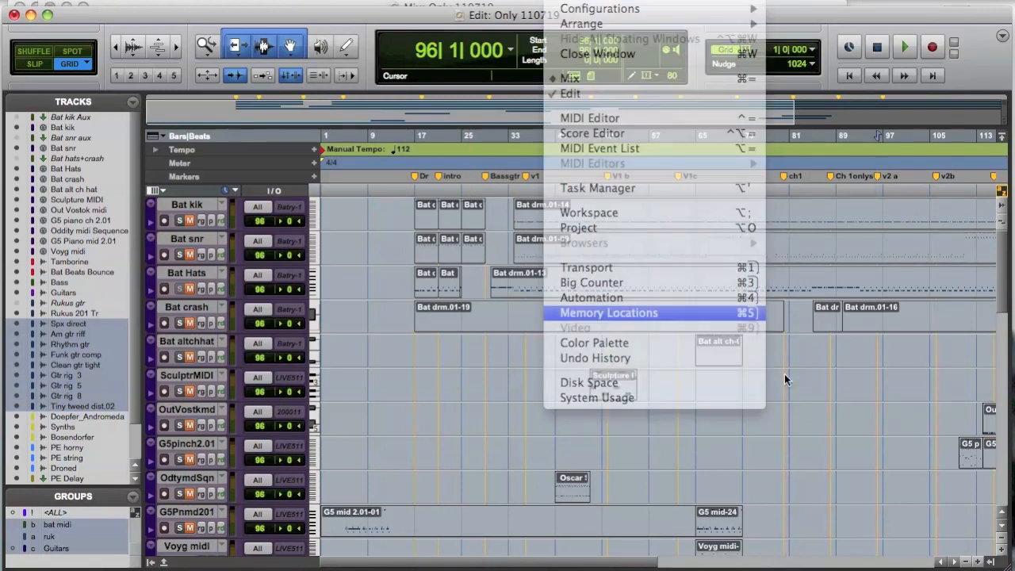
# Step: Bring up Memory Locations and jump through the intro, v1 and other markers, ending at Bass gtr at bar 29
pyautogui.click(609, 313)
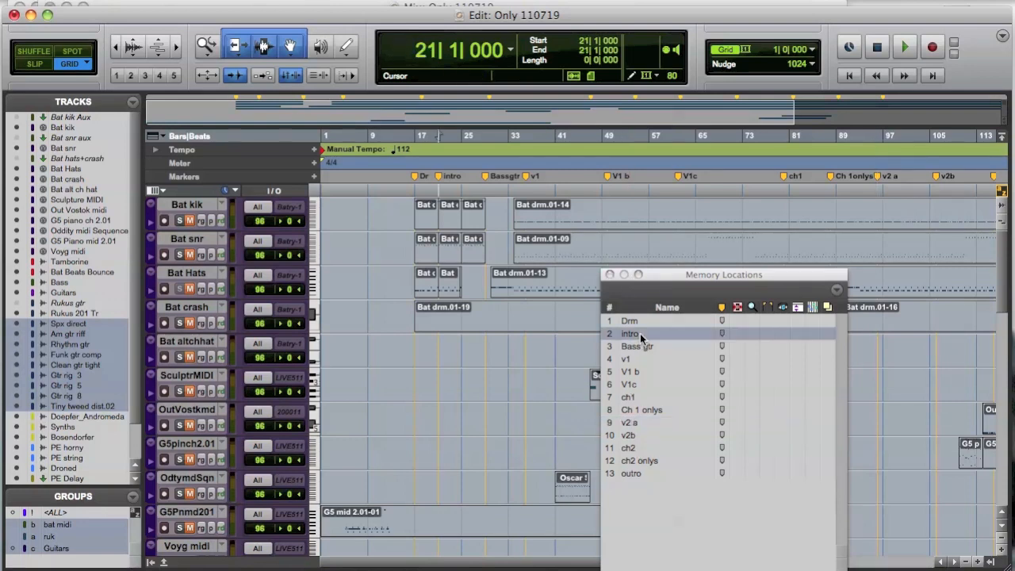
pyautogui.click(904, 46)
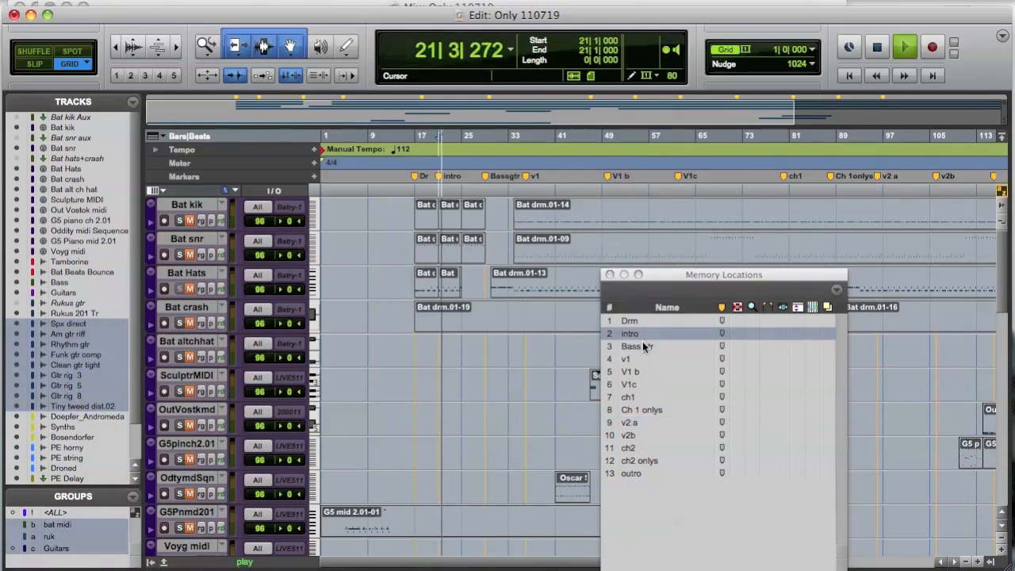
pyautogui.click(630, 333)
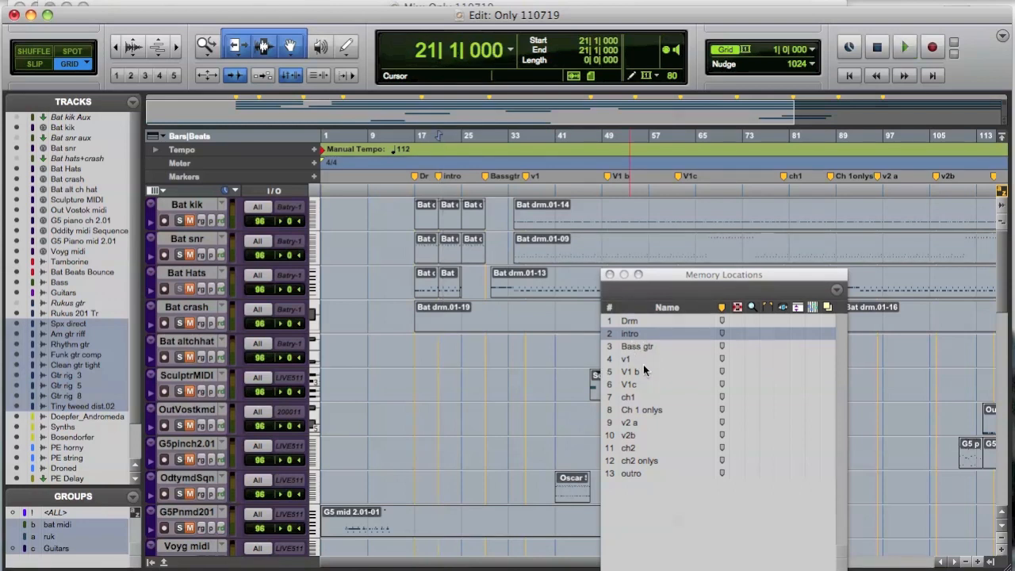
pyautogui.click(625, 359)
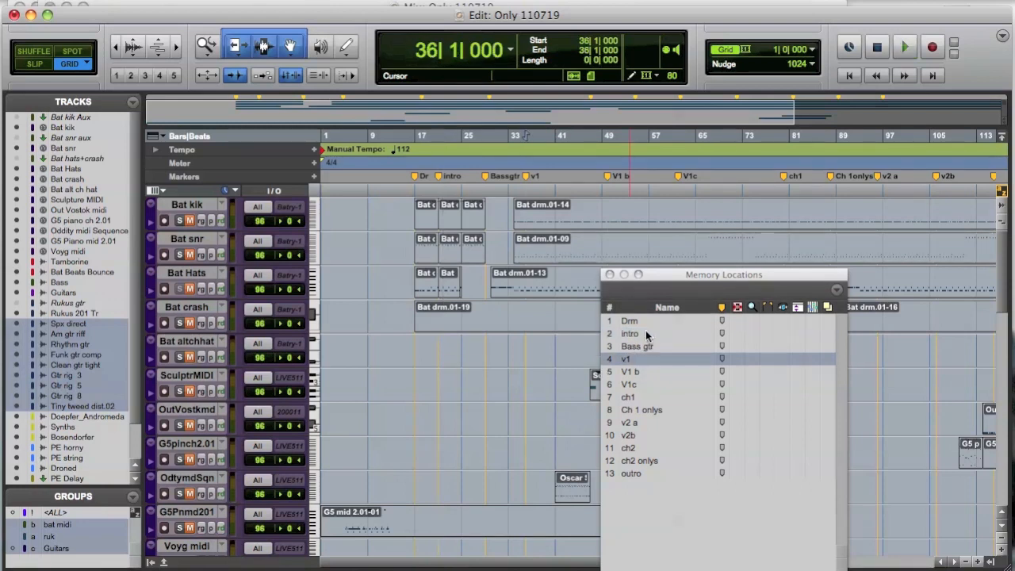
pyautogui.click(641, 409)
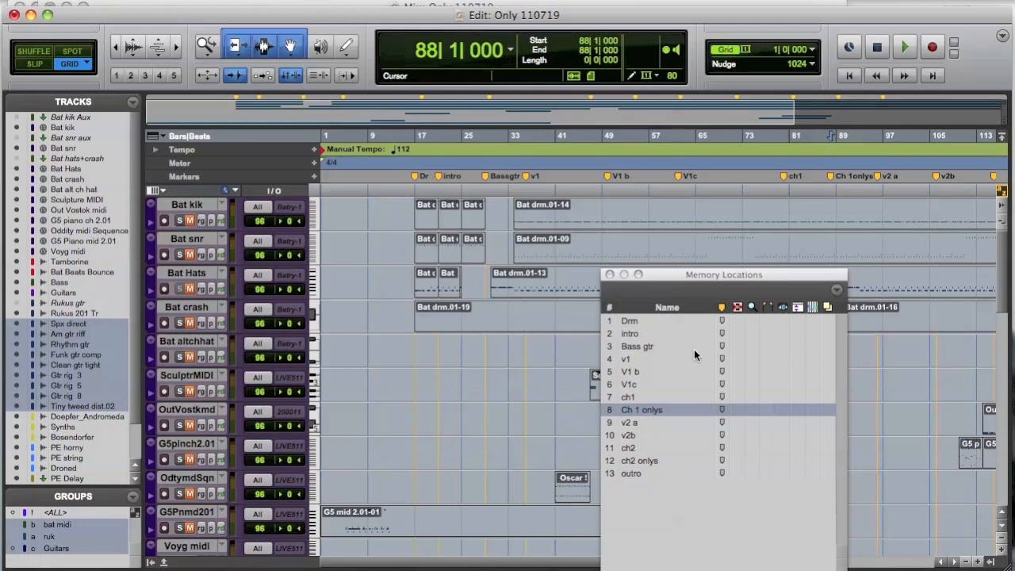
pyautogui.click(637, 345)
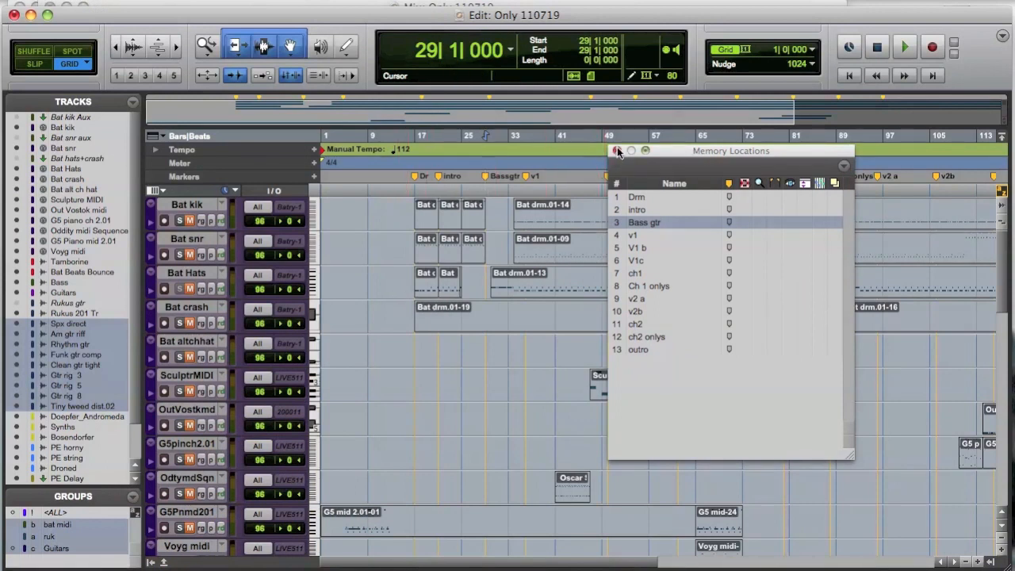
# Step: Close the Memory Locations window, leaving the session parked at the Bass gtr marker
pyautogui.click(619, 151)
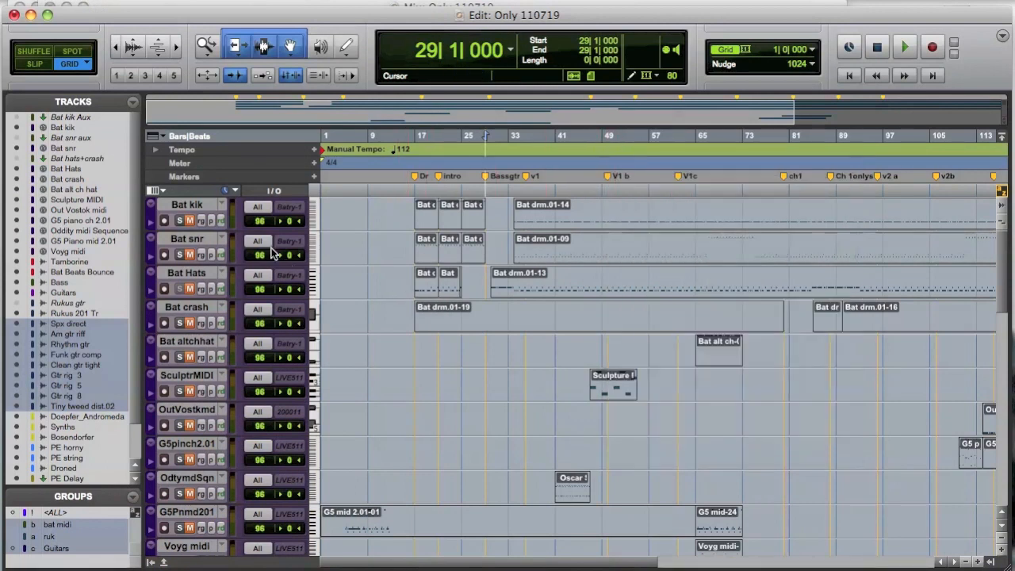
pyautogui.scroll(-3)
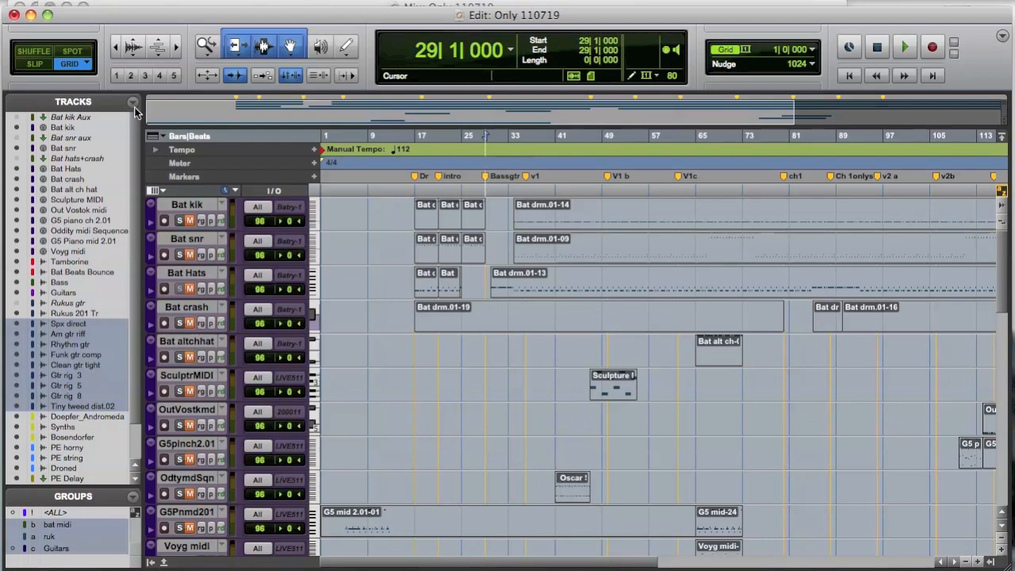
# Step: Hide all tracks via the Tracks list menu, then make the Bat kik track visible again
pyautogui.click(133, 101)
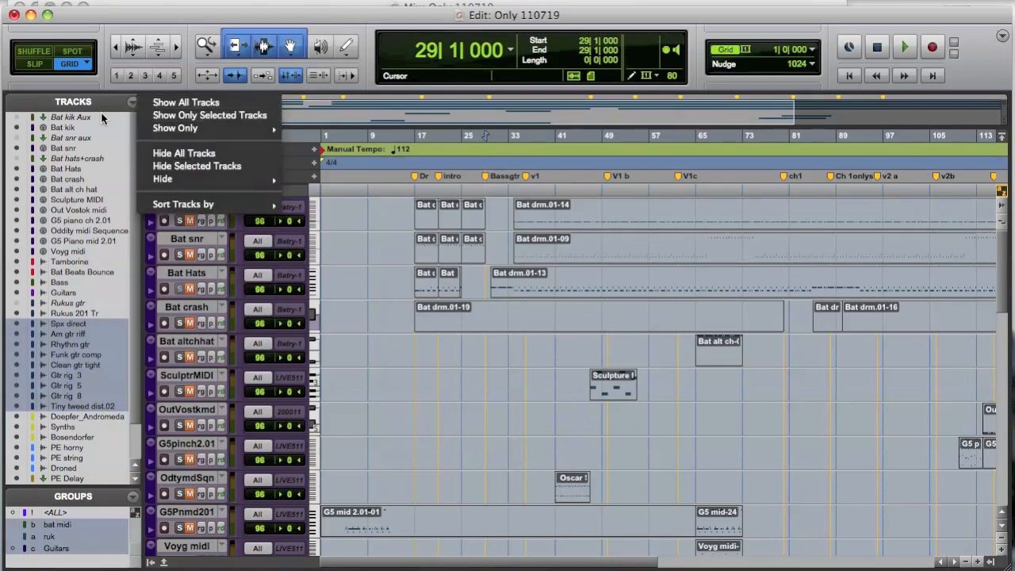
pyautogui.moveTo(183, 152)
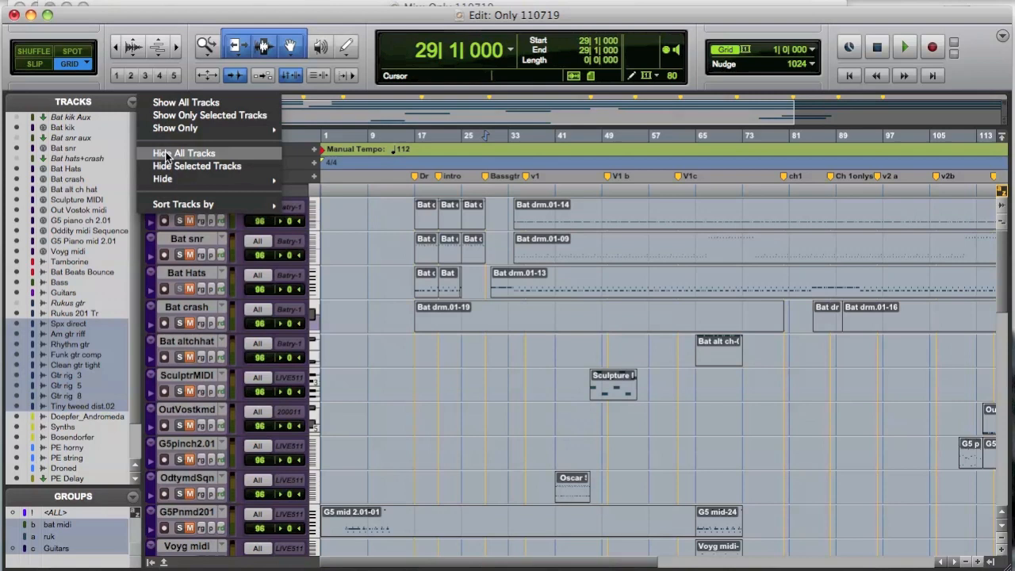
pyautogui.click(184, 153)
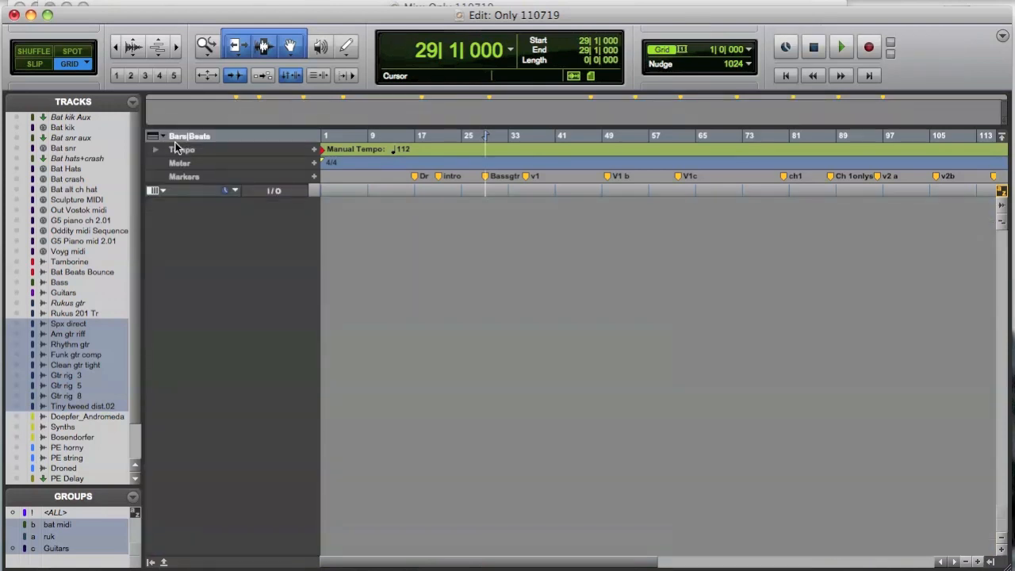
pyautogui.moveTo(333, 282)
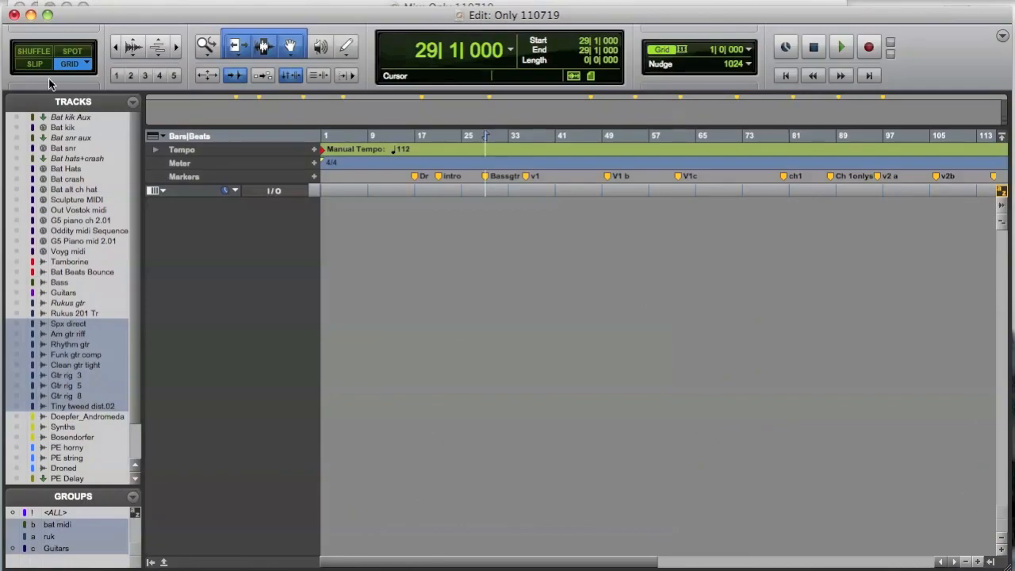
pyautogui.click(16, 127)
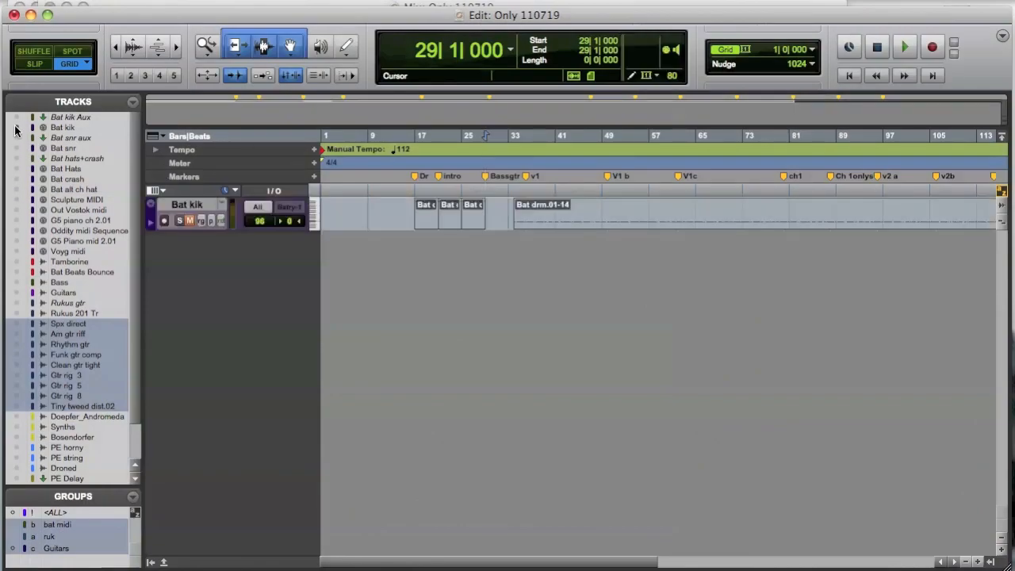